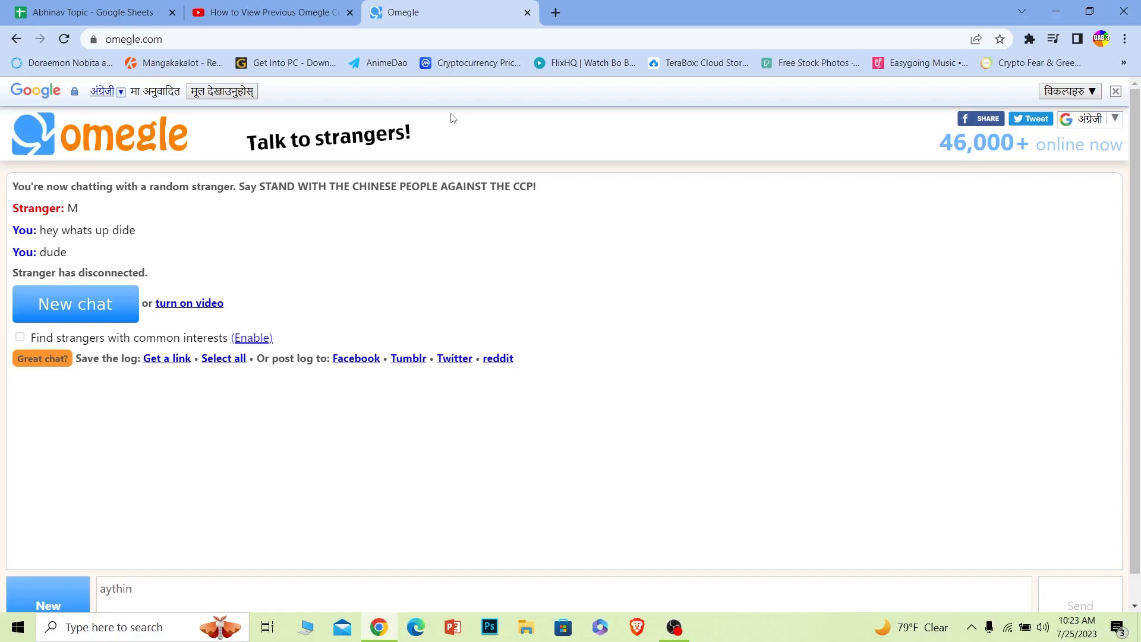
mouse_move(211, 206)
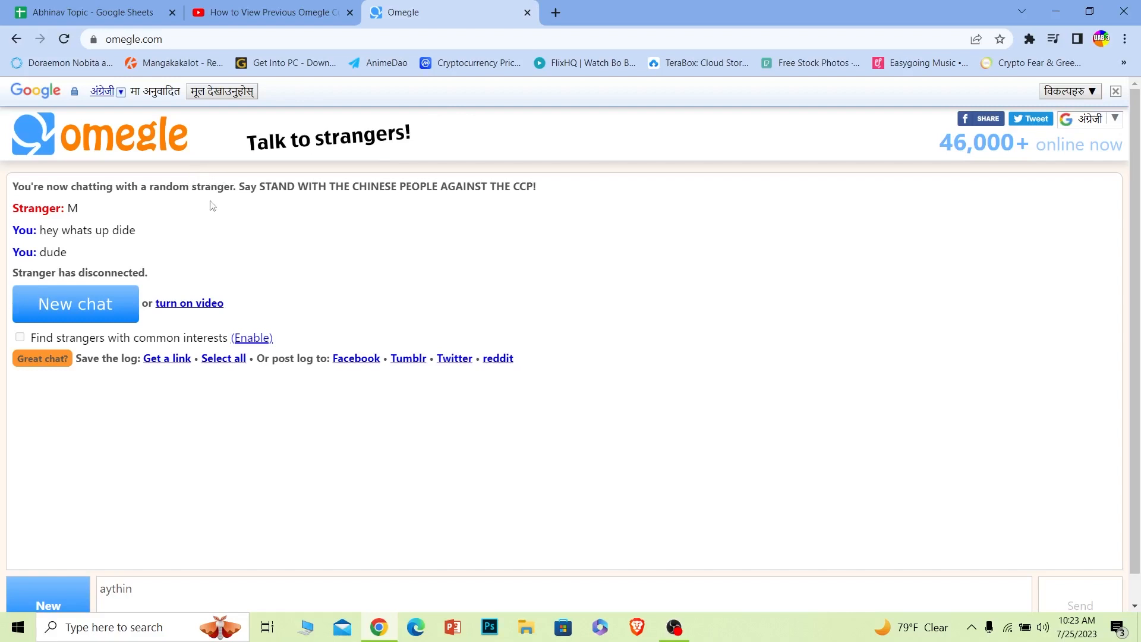
mouse_move(356, 249)
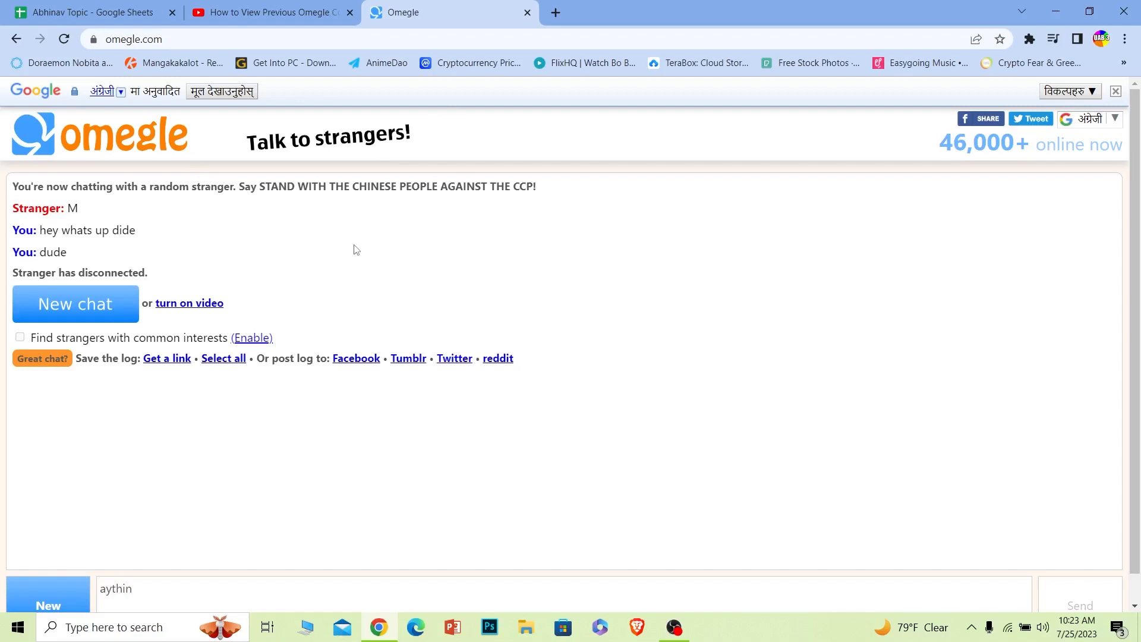
mouse_move(628, 373)
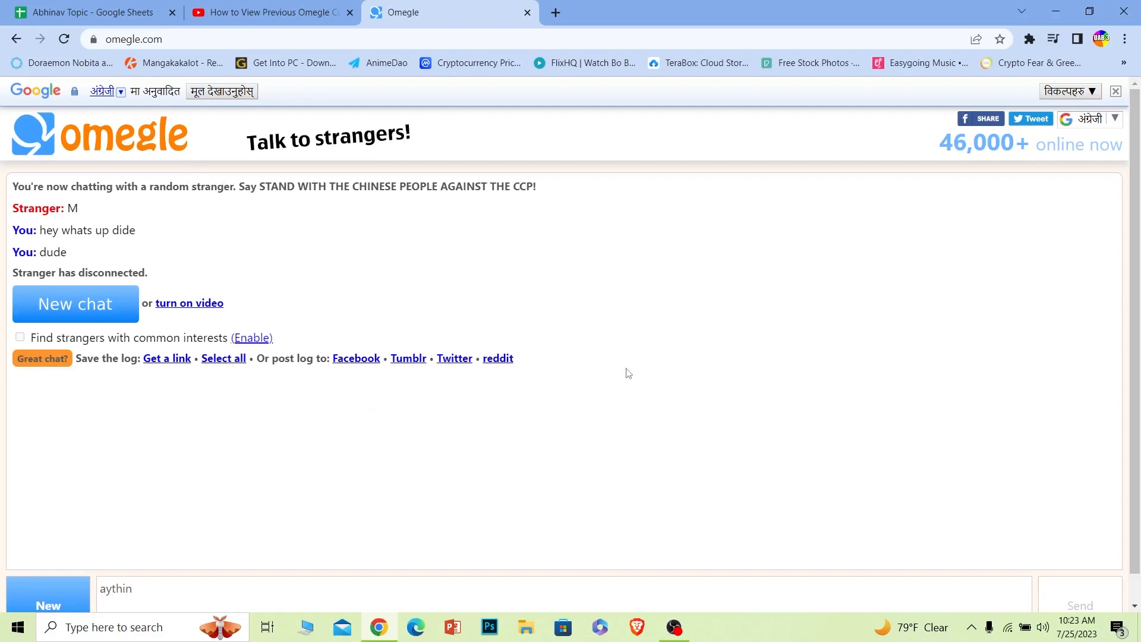
mouse_move(143, 250)
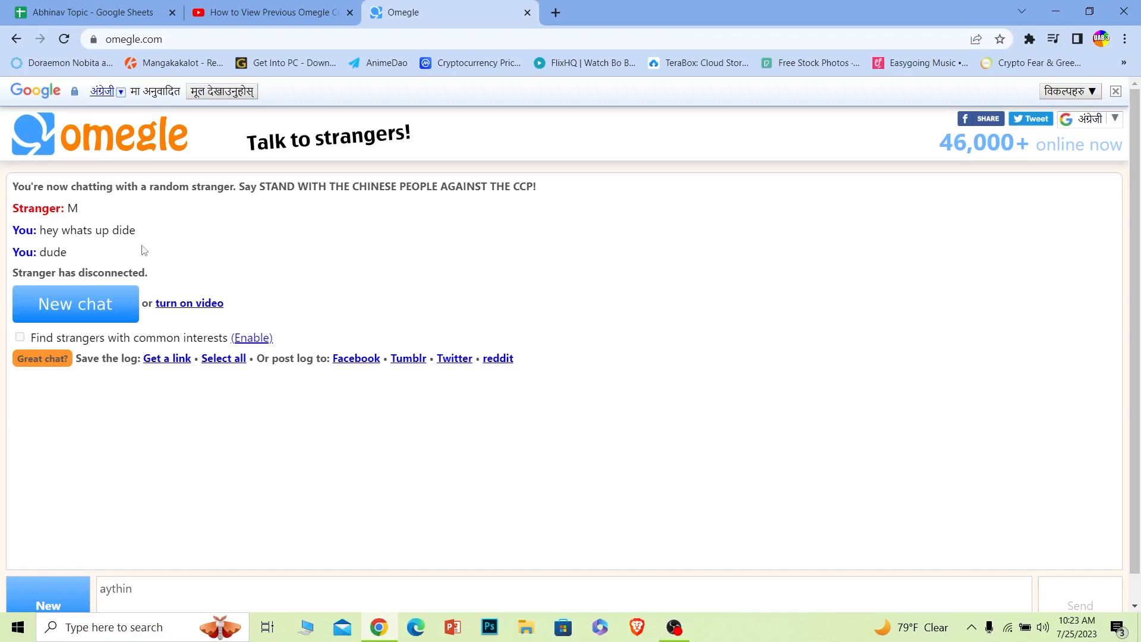
mouse_move(733, 348)
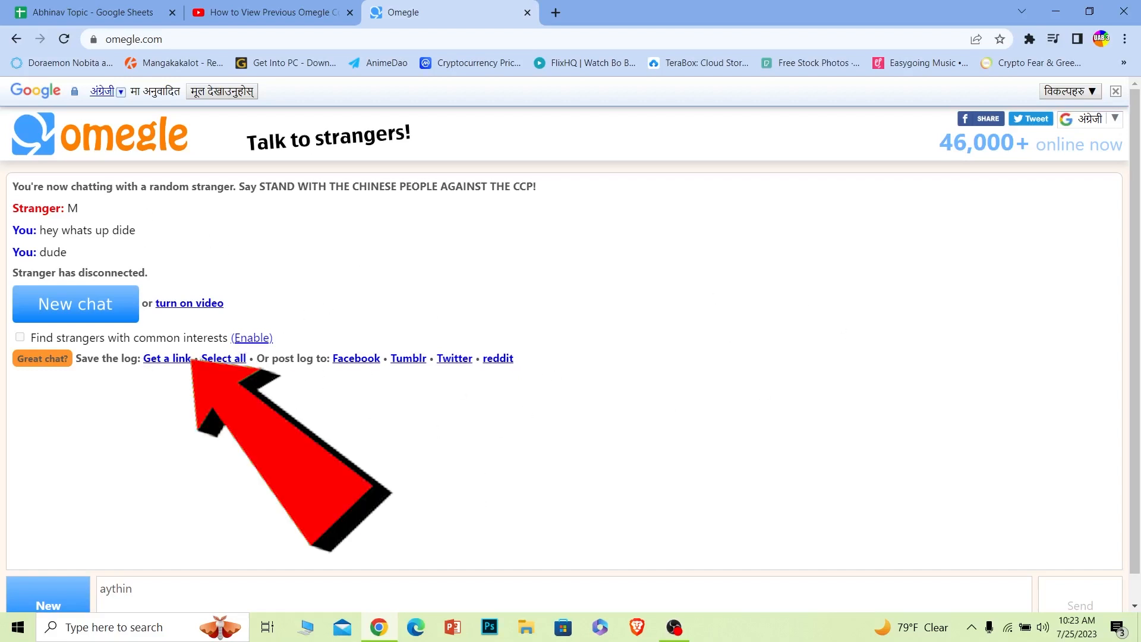
Request a shareable link to the ended chat log, opening it in a new tab
left_click(168, 358)
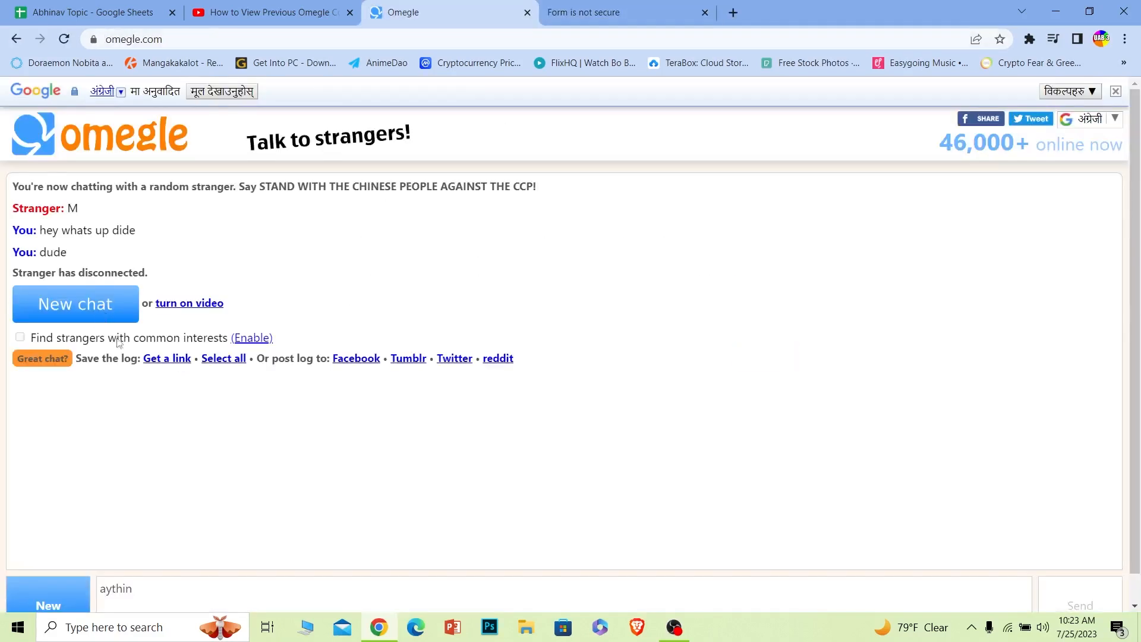
mouse_move(167, 358)
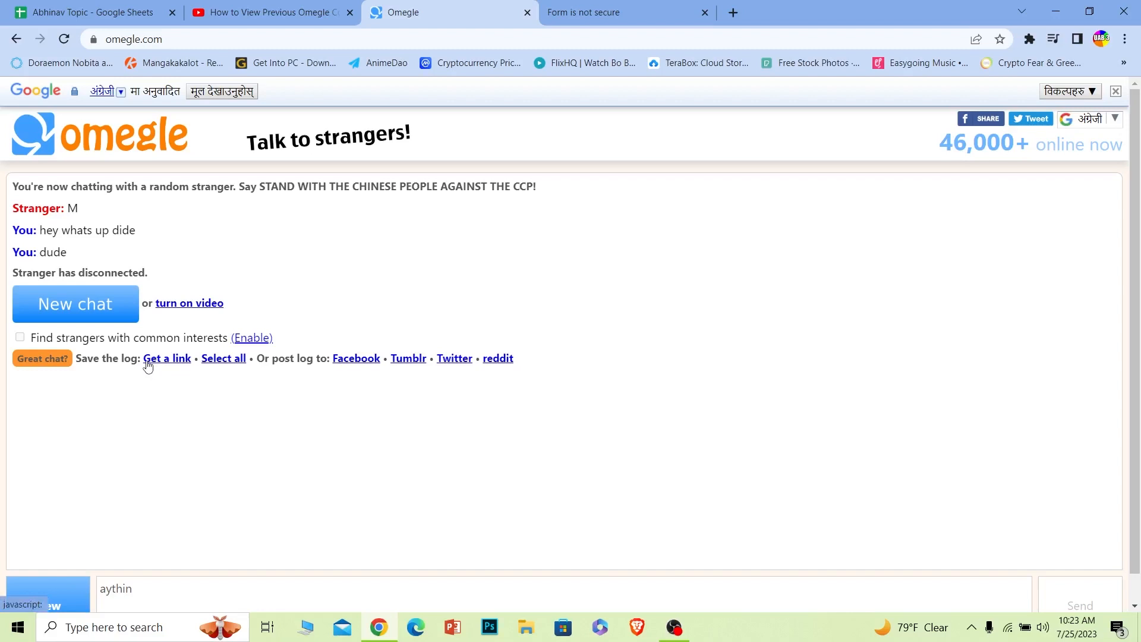
mouse_move(94, 378)
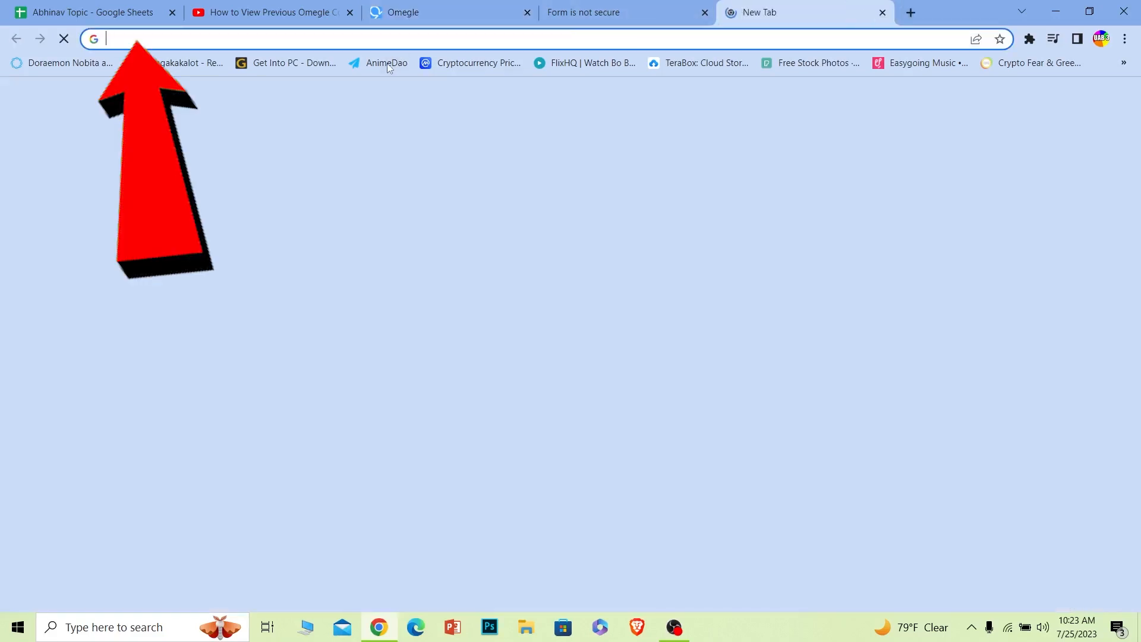
Close the 'Form is not secure' tab and return to the Omegle chat
left_click(437, 13)
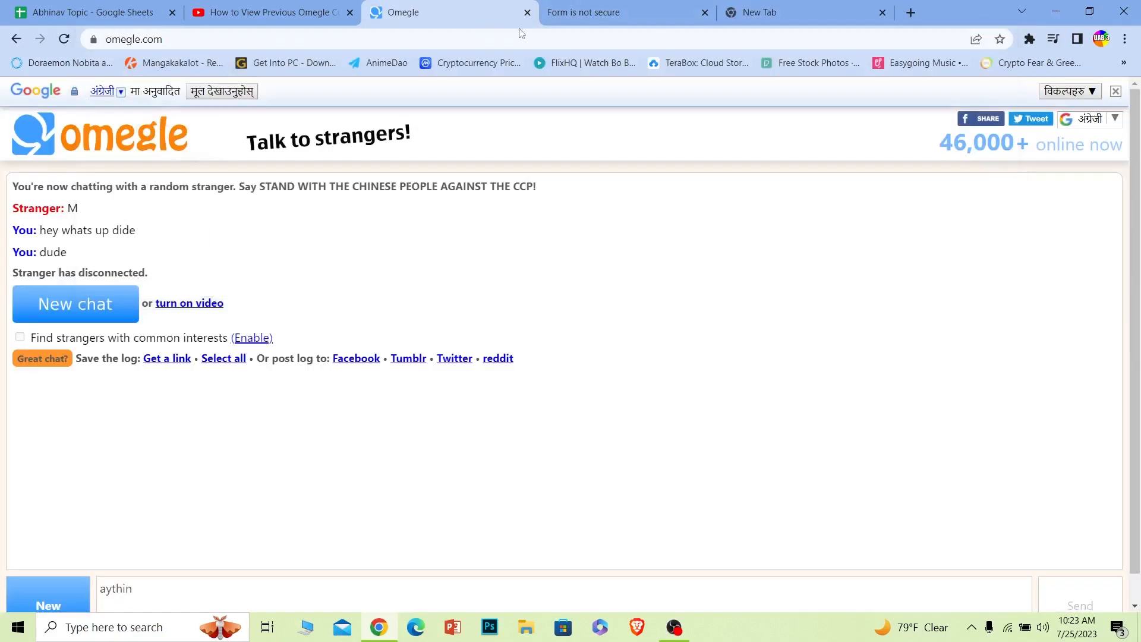
left_click(703, 13)
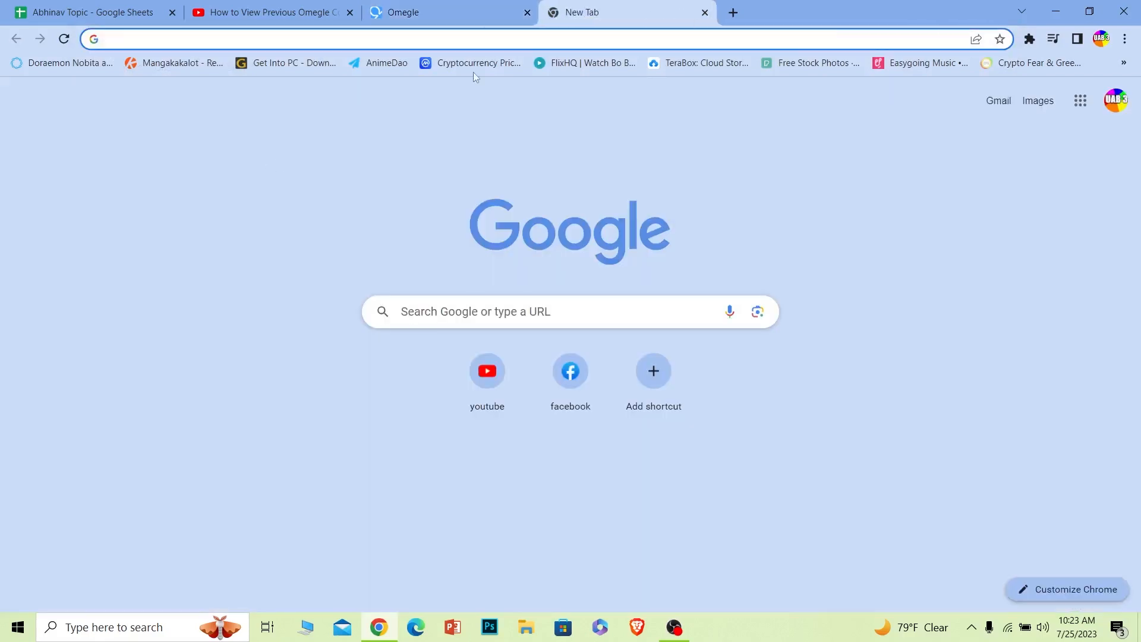
left_click(433, 12)
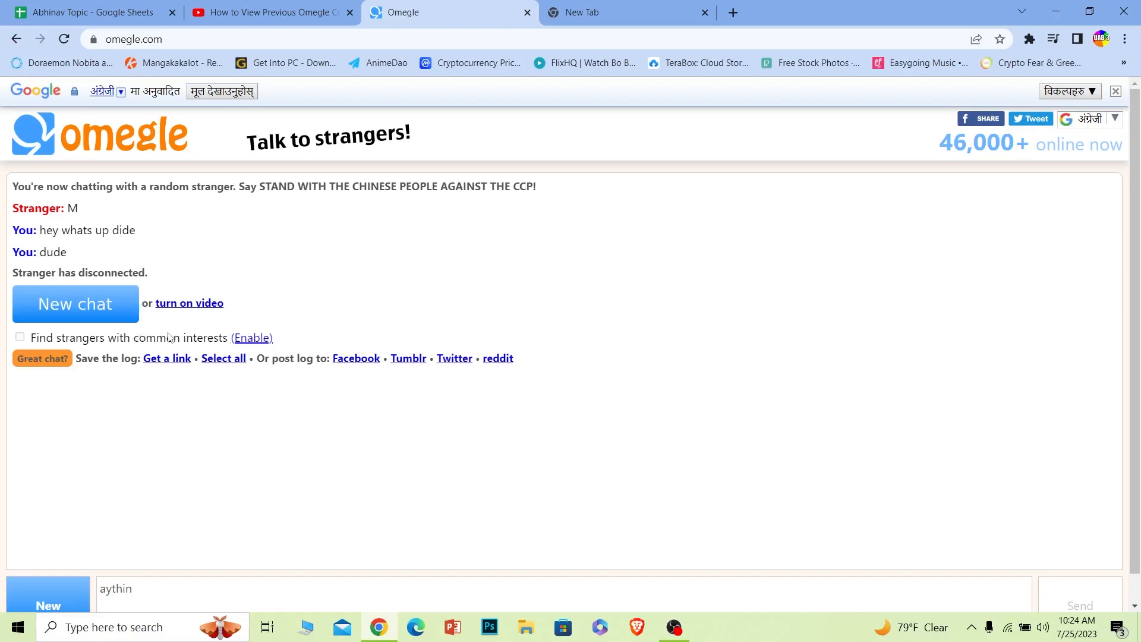
mouse_move(367, 320)
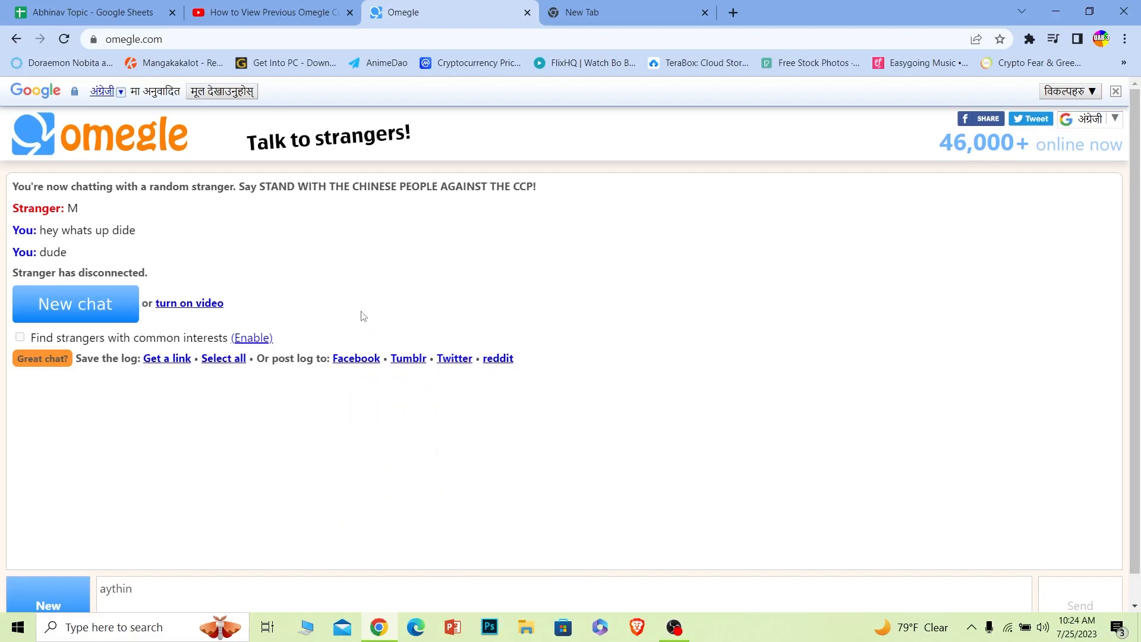
mouse_move(442, 323)
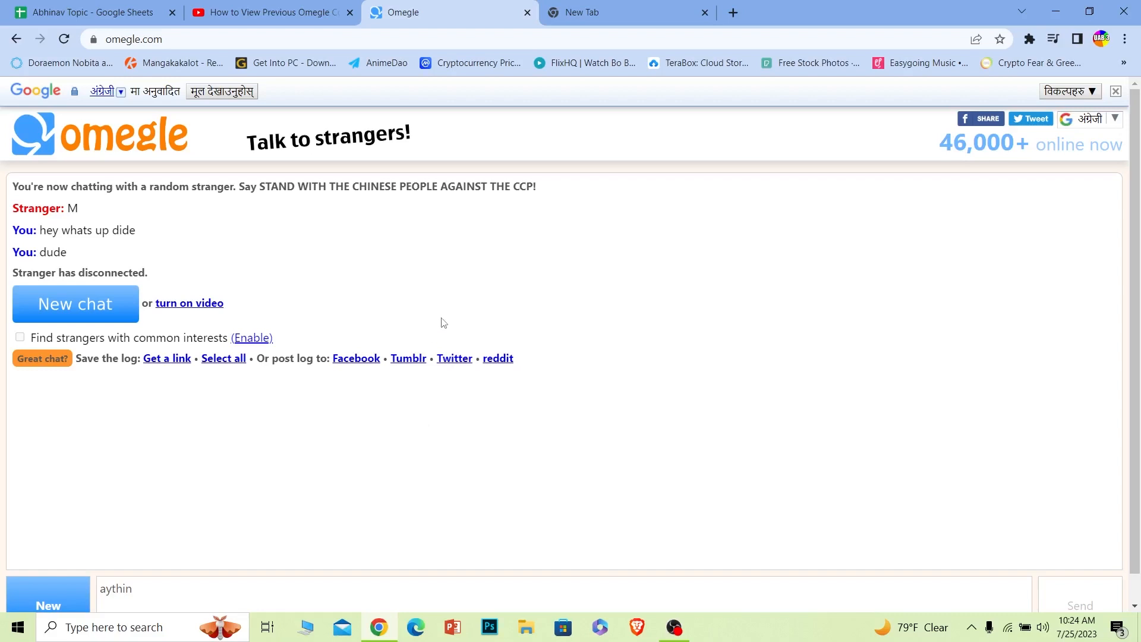
mouse_move(166, 357)
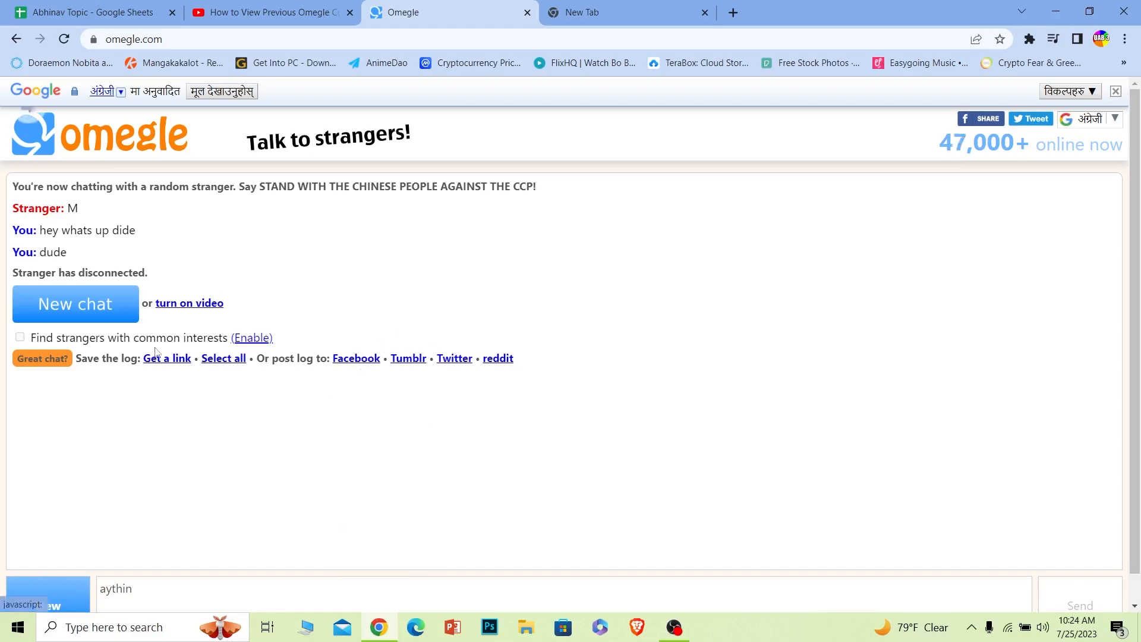
Request the chat log link again, then start a new chat with a random stranger
left_click(223, 357)
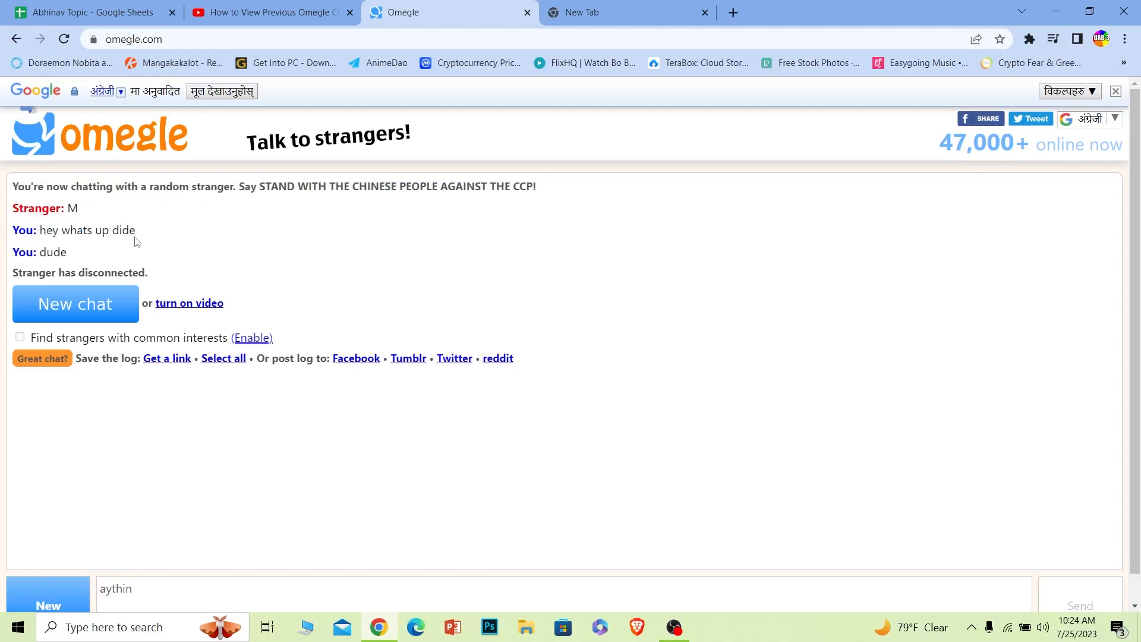
mouse_move(255, 253)
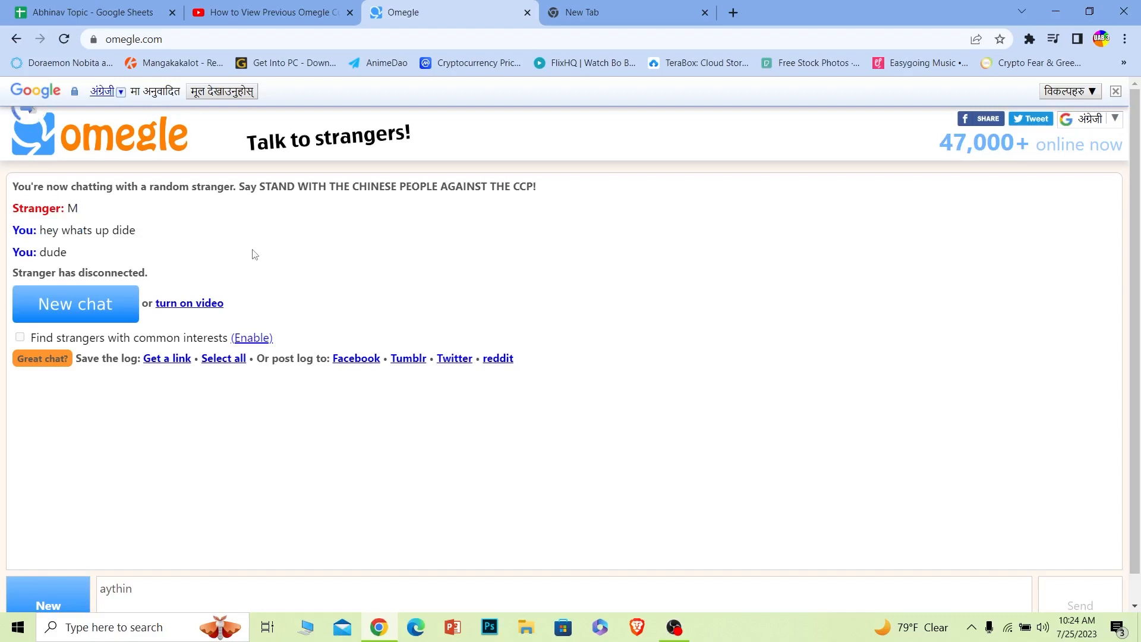
mouse_move(404, 296)
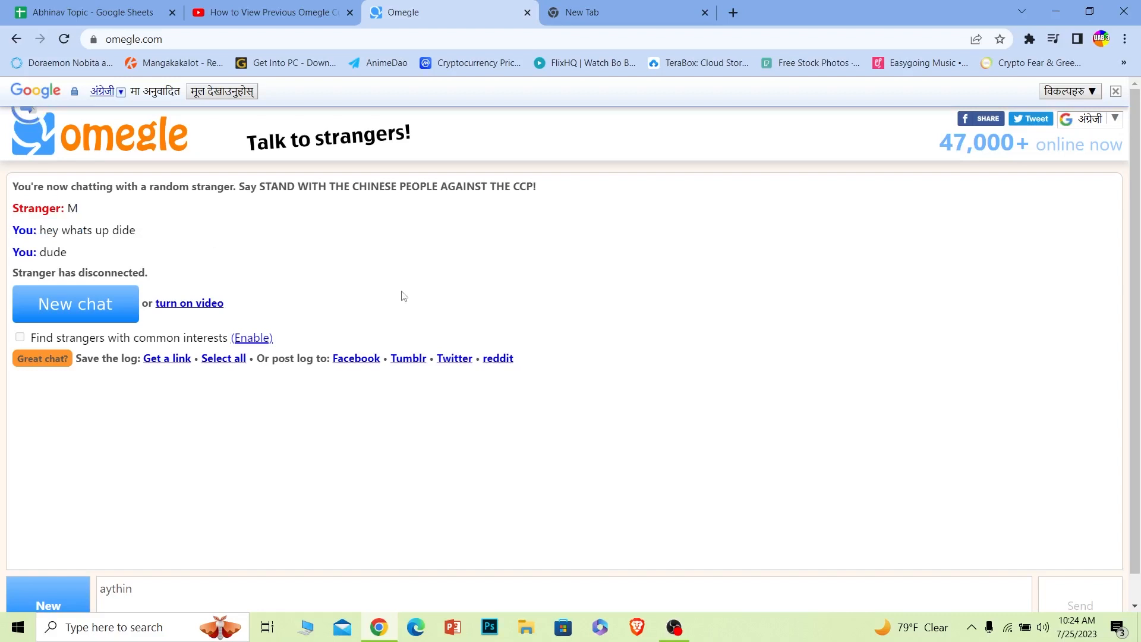
mouse_move(100, 287)
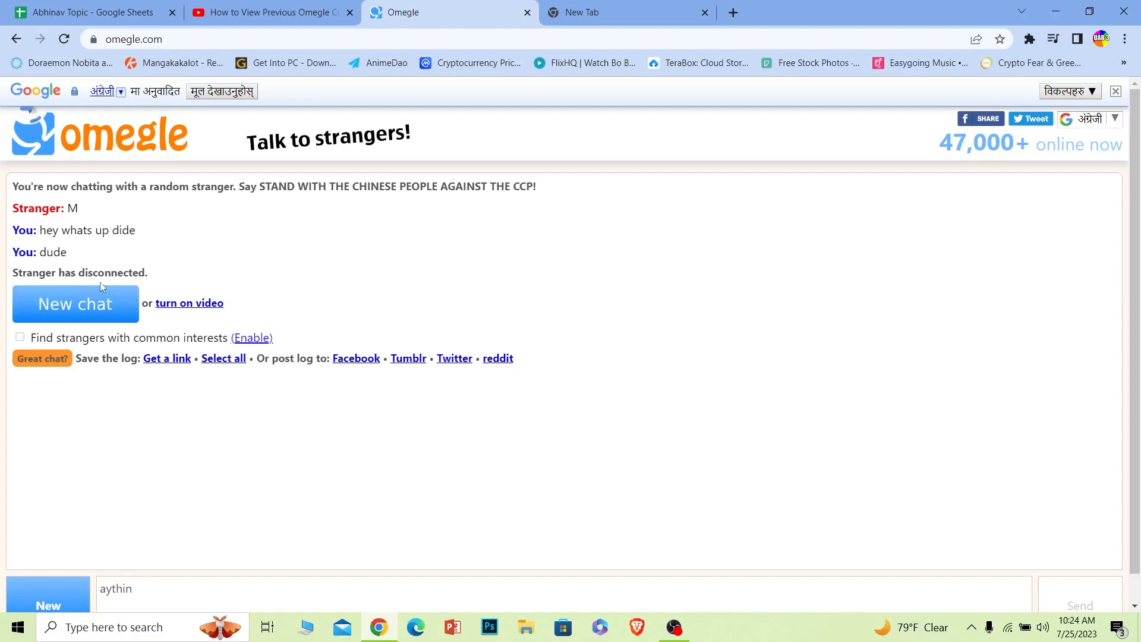
left_click(224, 358)
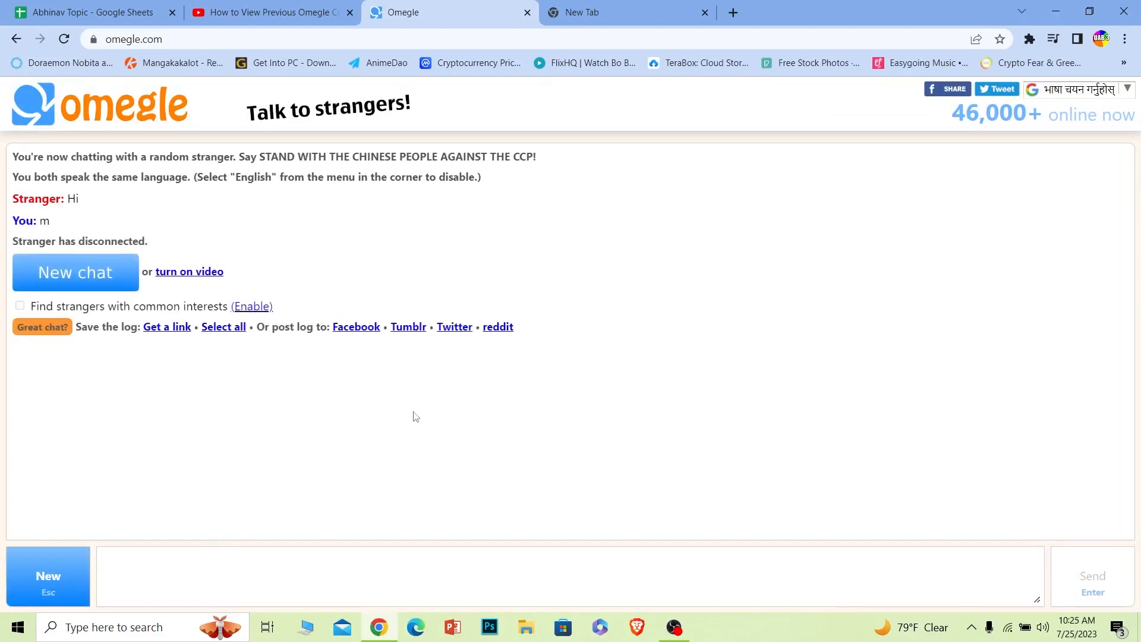
mouse_move(408, 327)
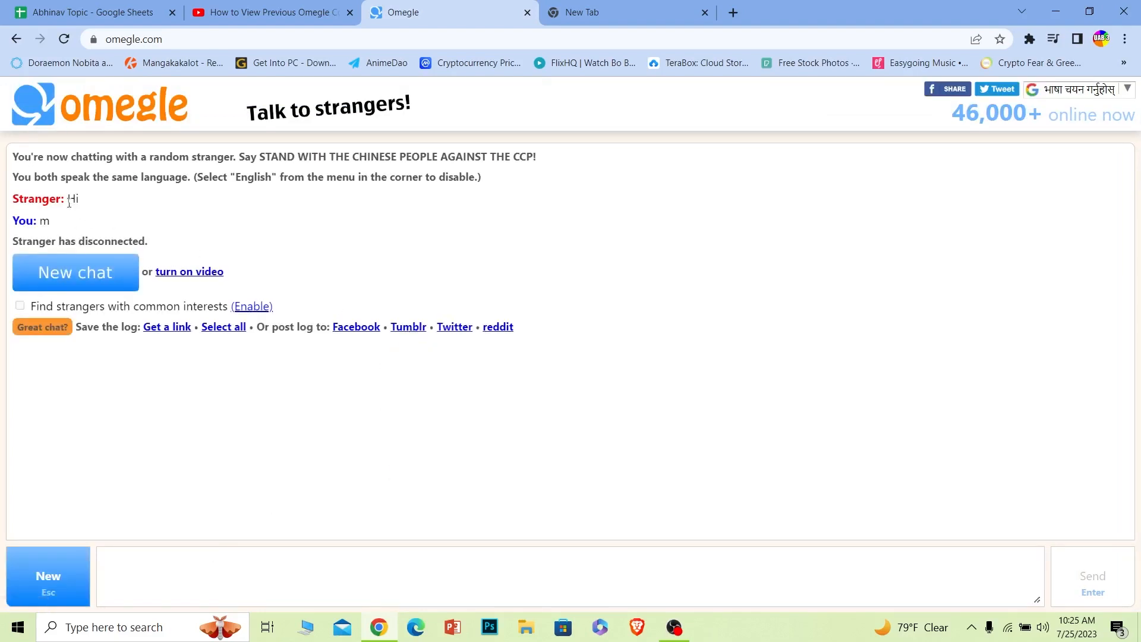
mouse_move(740, 339)
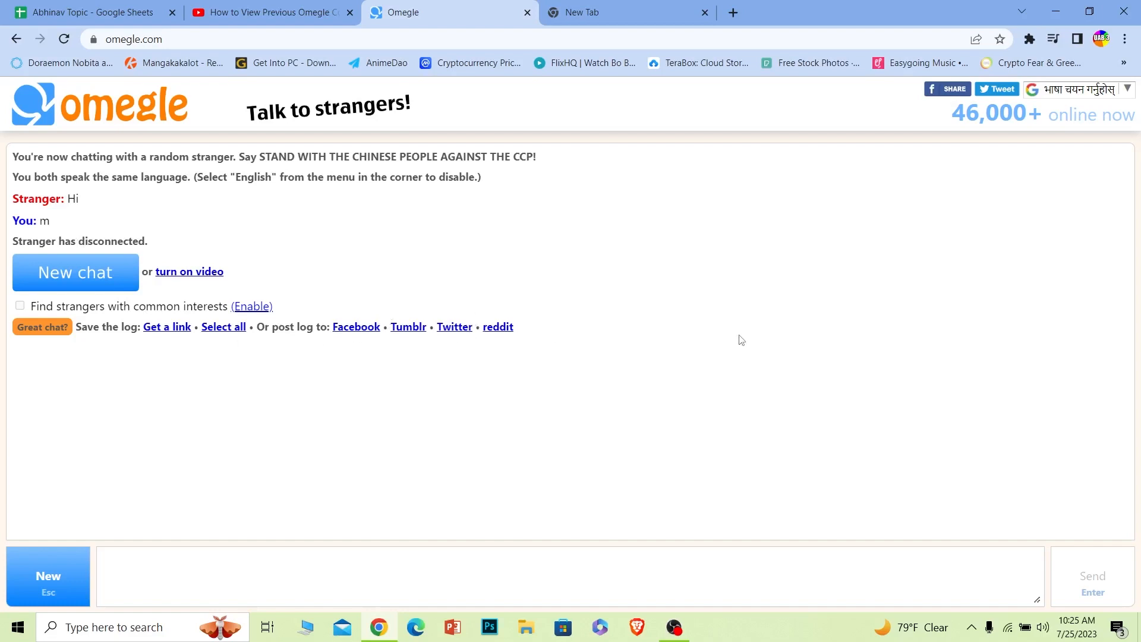
mouse_move(370, 345)
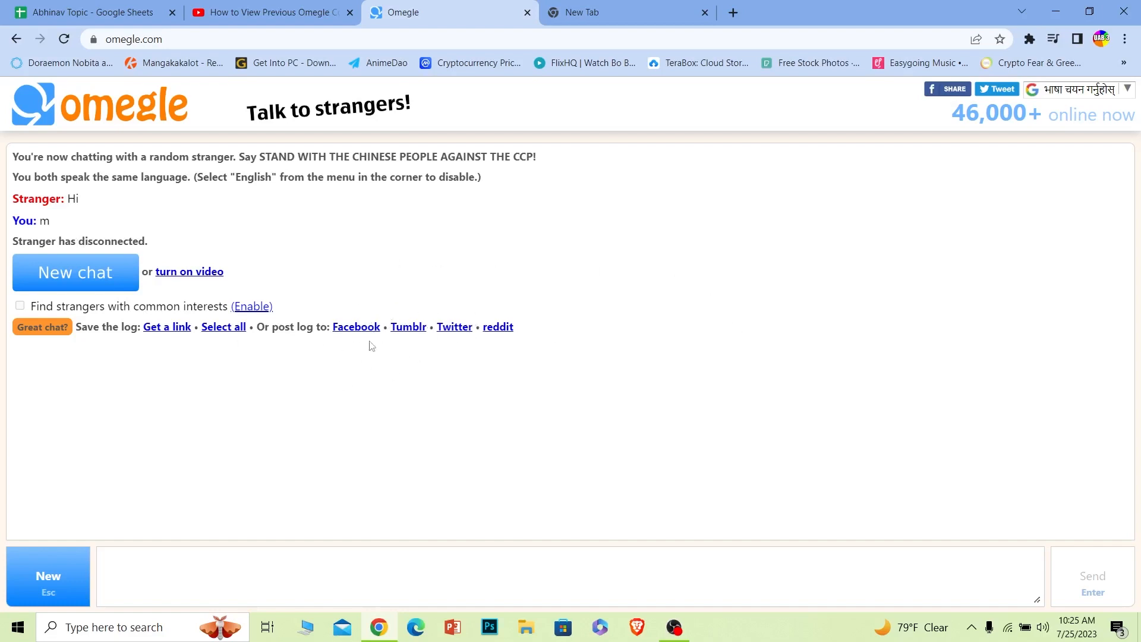
mouse_move(418, 286)
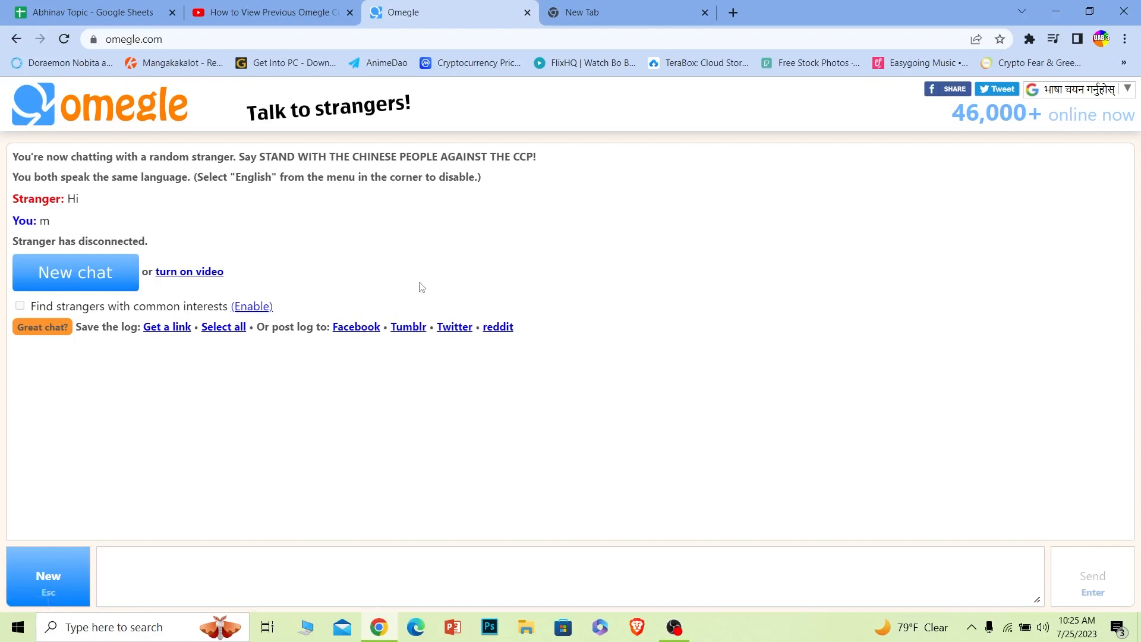
mouse_move(411, 450)
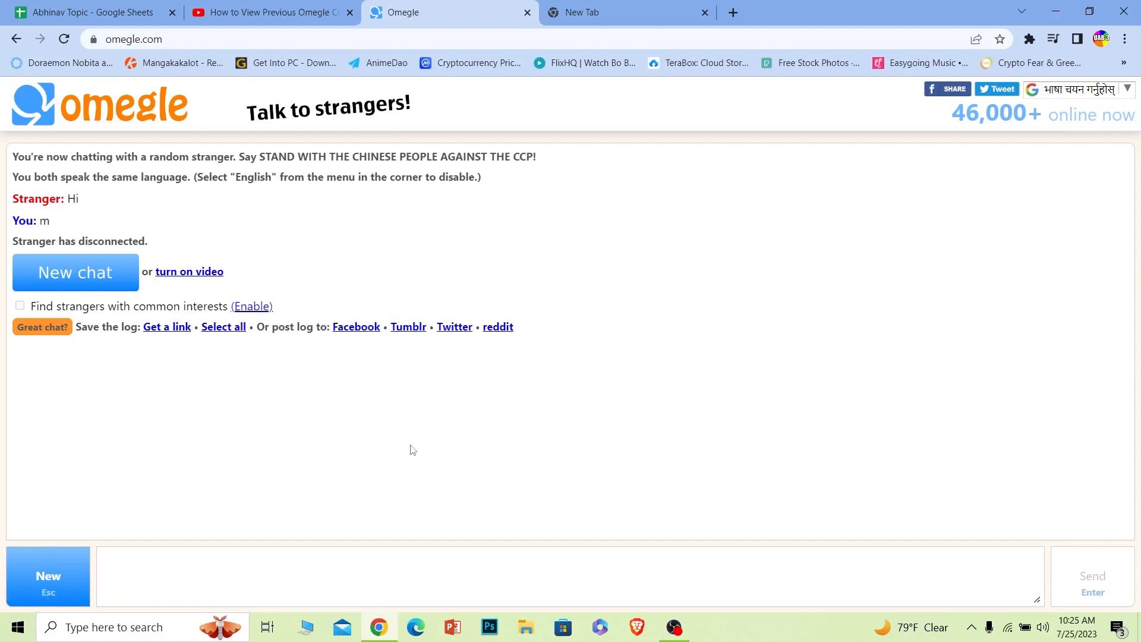
mouse_move(580, 330)
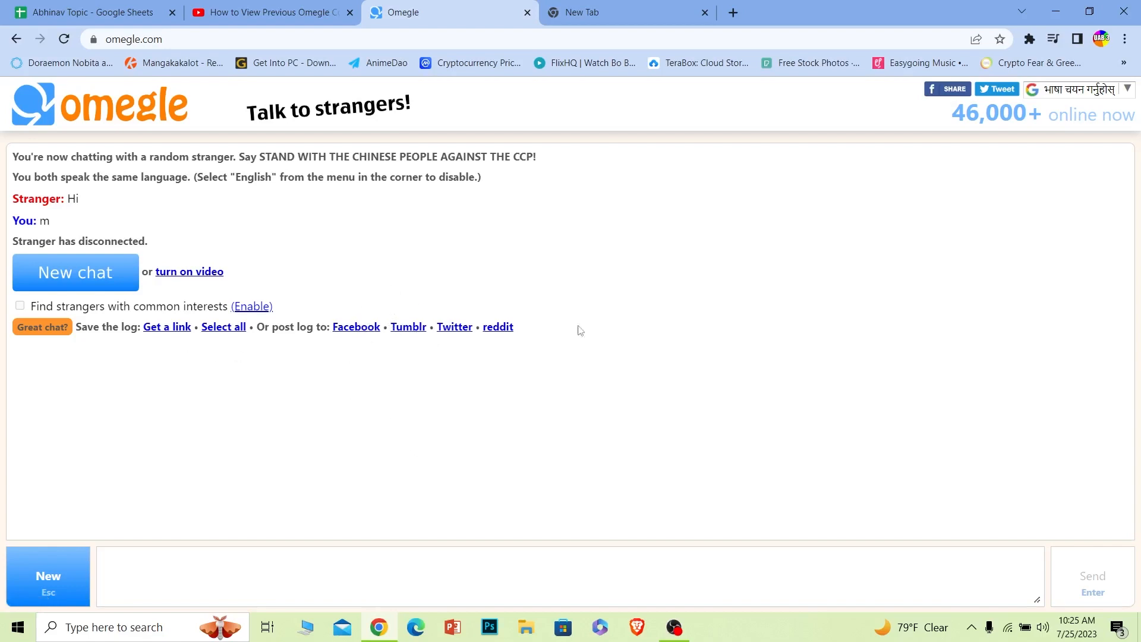
mouse_move(337, 301)
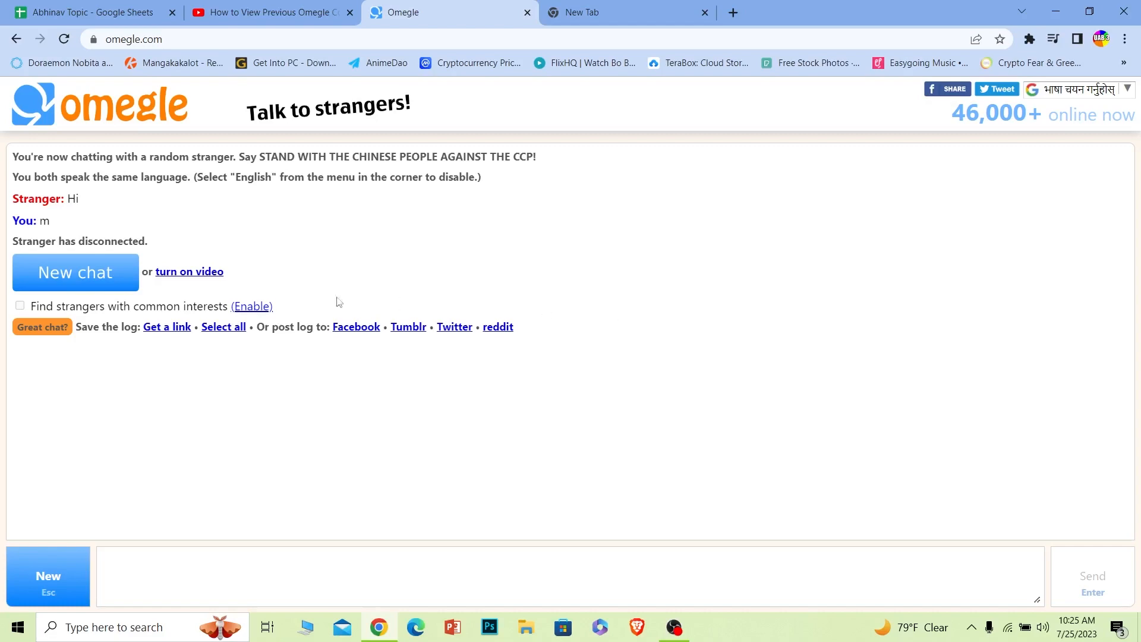
Leave the finished 'Hi'/'m' chat log for the Omegle home page
left_click(75, 272)
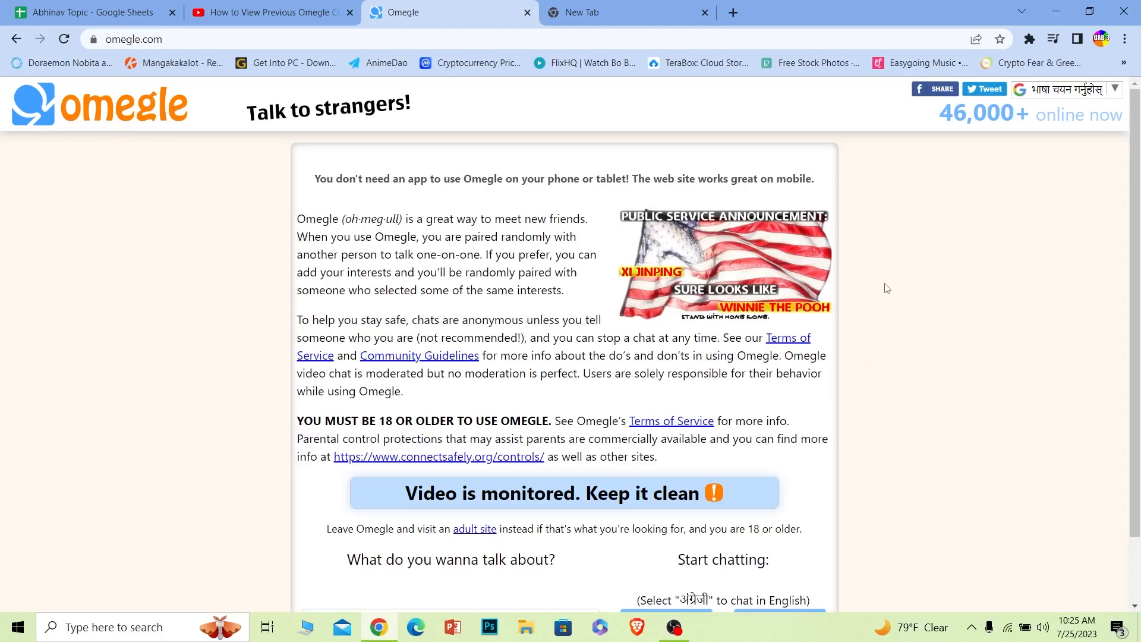
mouse_move(1, 185)
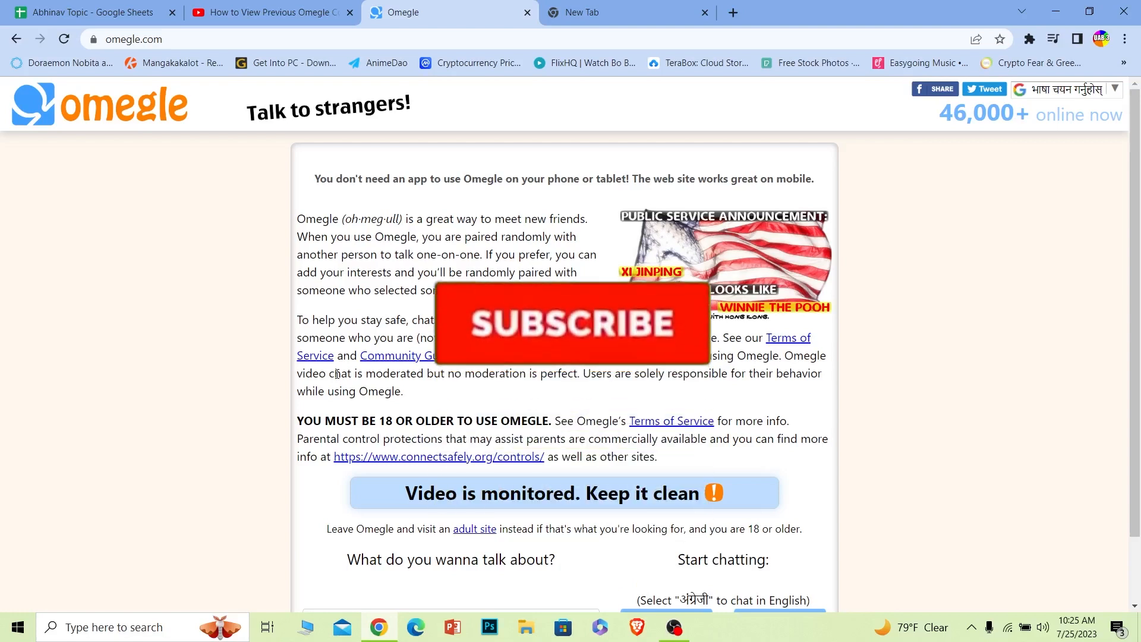
left_click(571, 323)
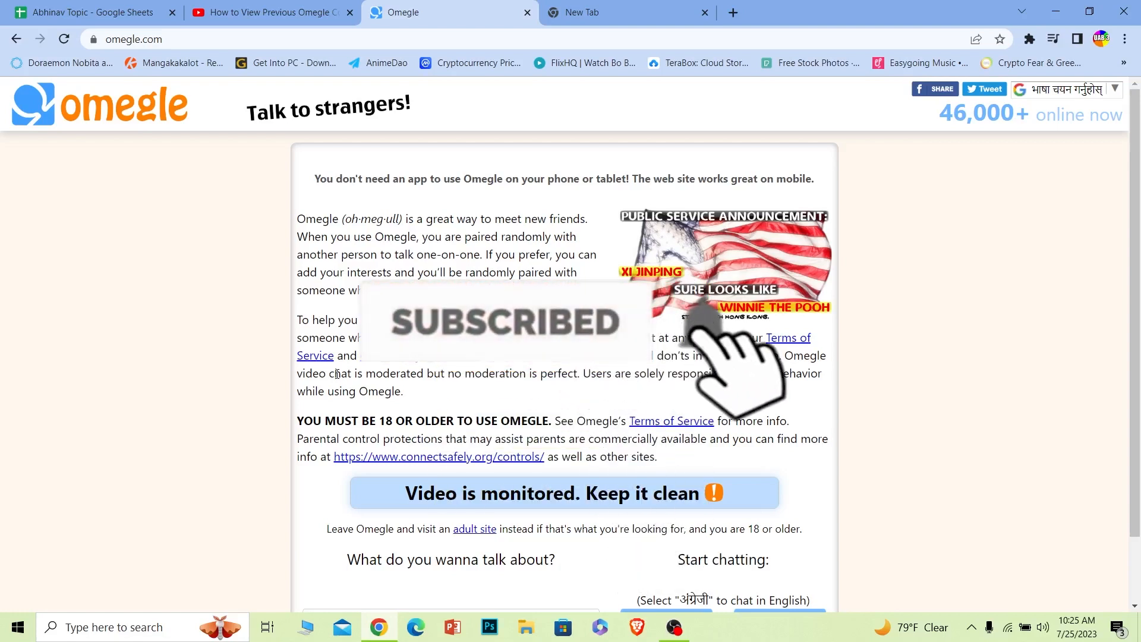